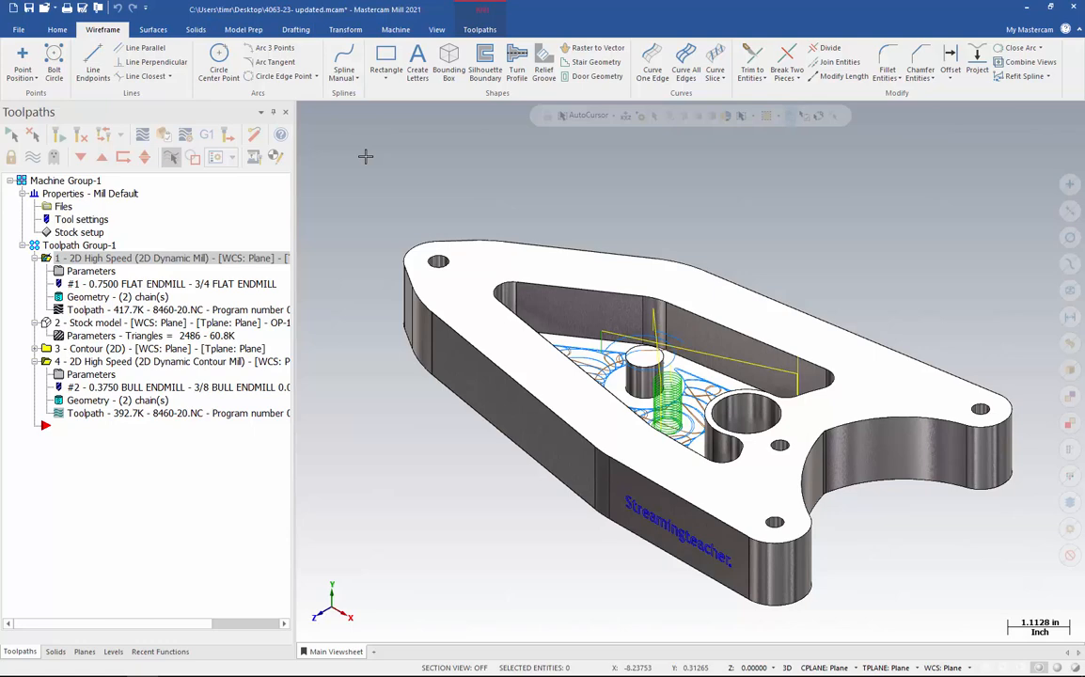
mouse_move(346, 156)
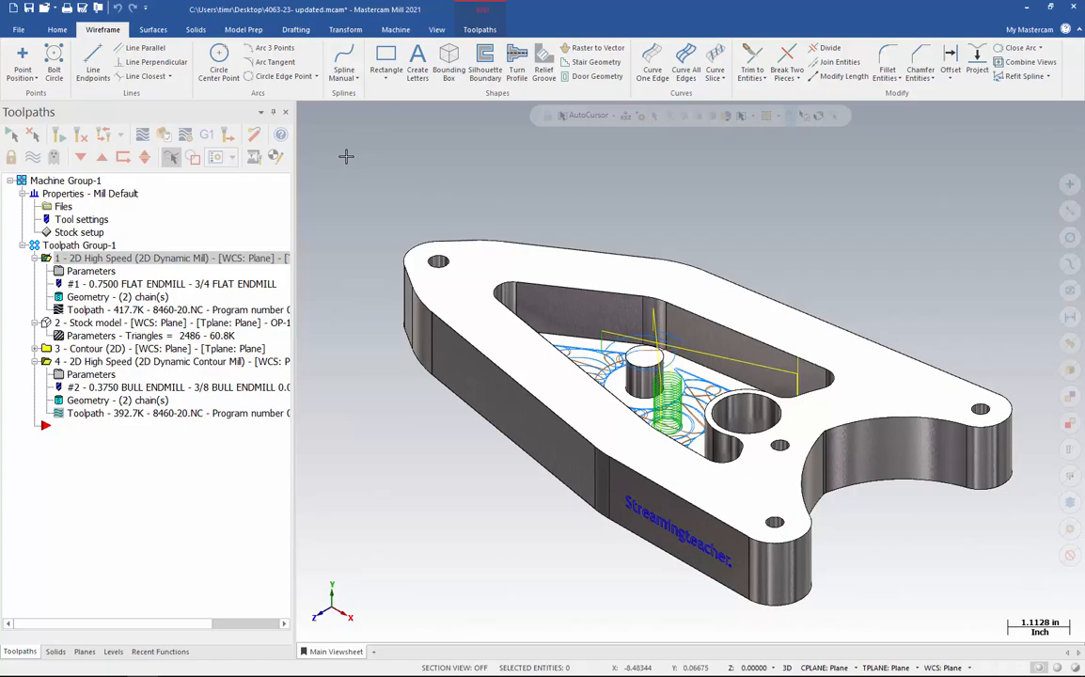
mouse_move(199, 107)
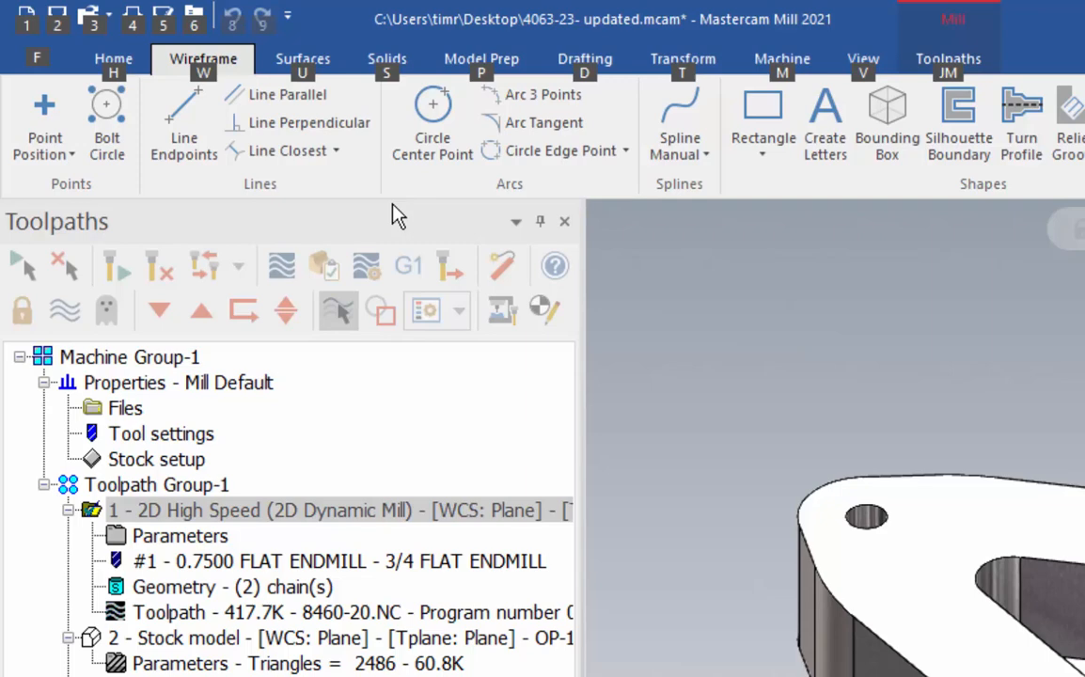
Switch the ribbon from Wireframe to the Model Prep commands.
left_click(481, 58)
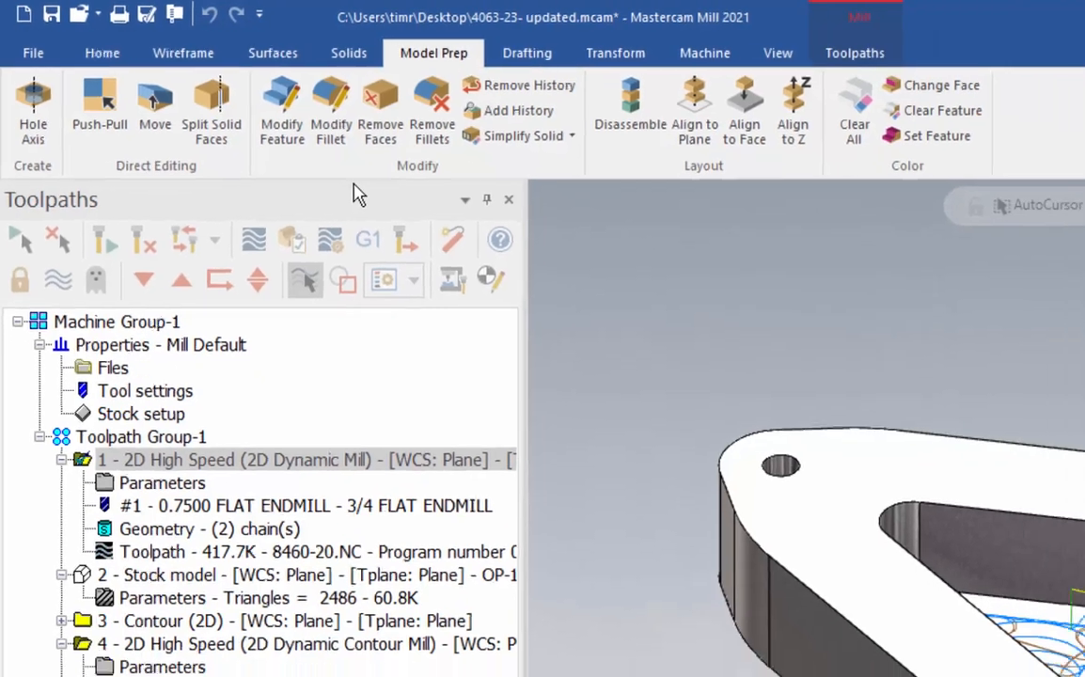
Reach the Customize the Ribbon page of the Options dialog from the ribbon's right-click menu.
left_click(99, 107)
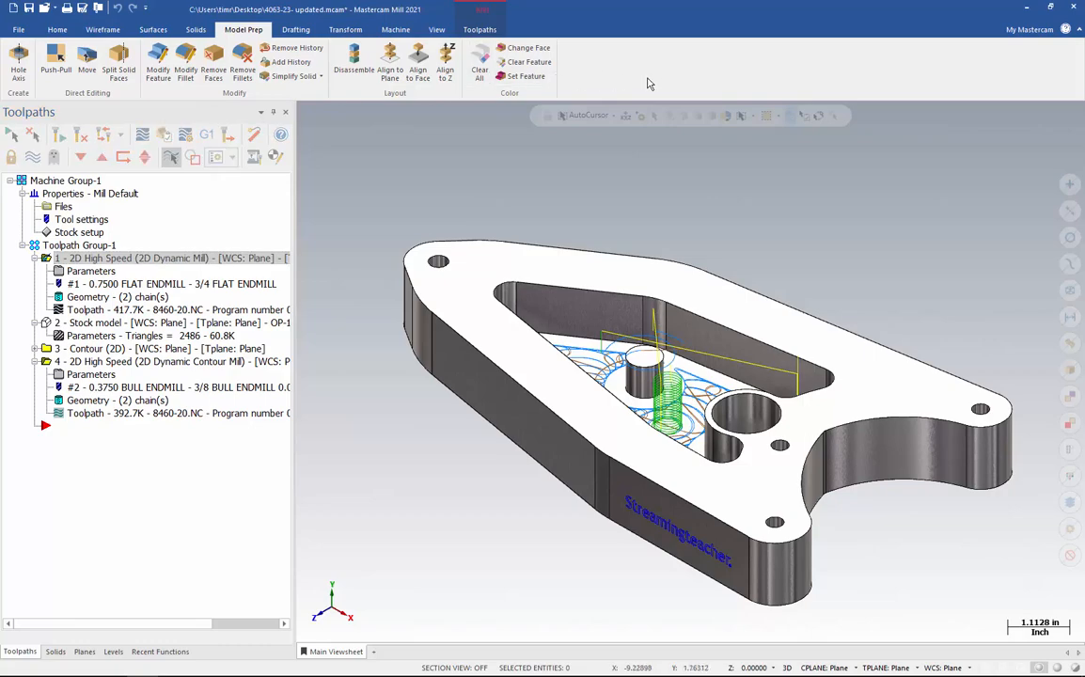
right_click(658, 84)
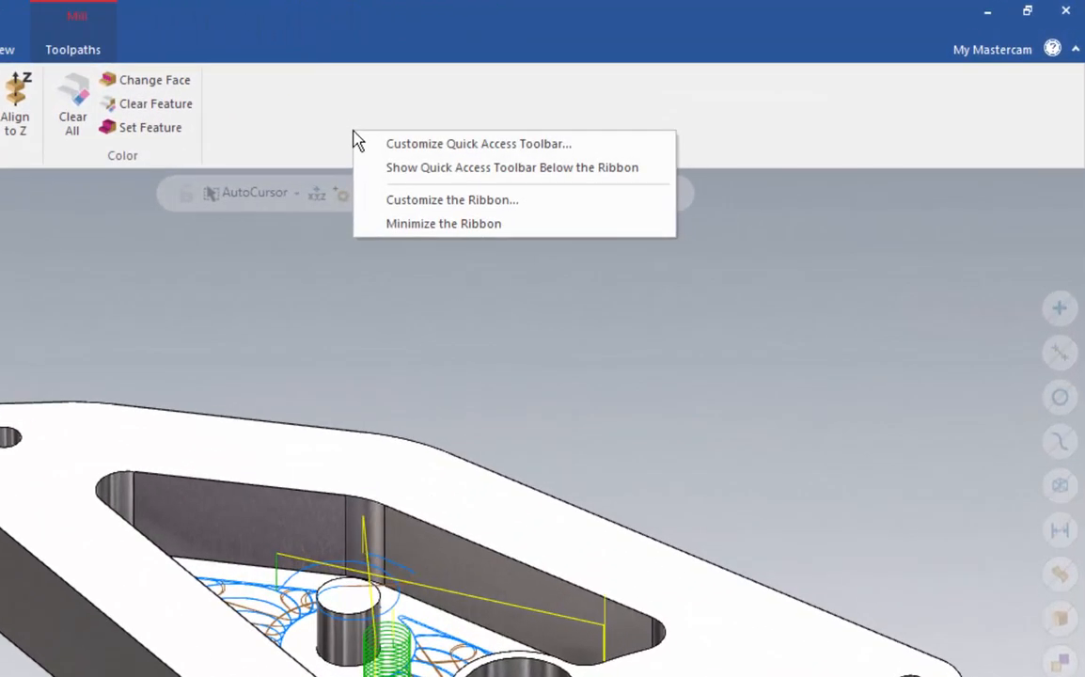
left_click(451, 199)
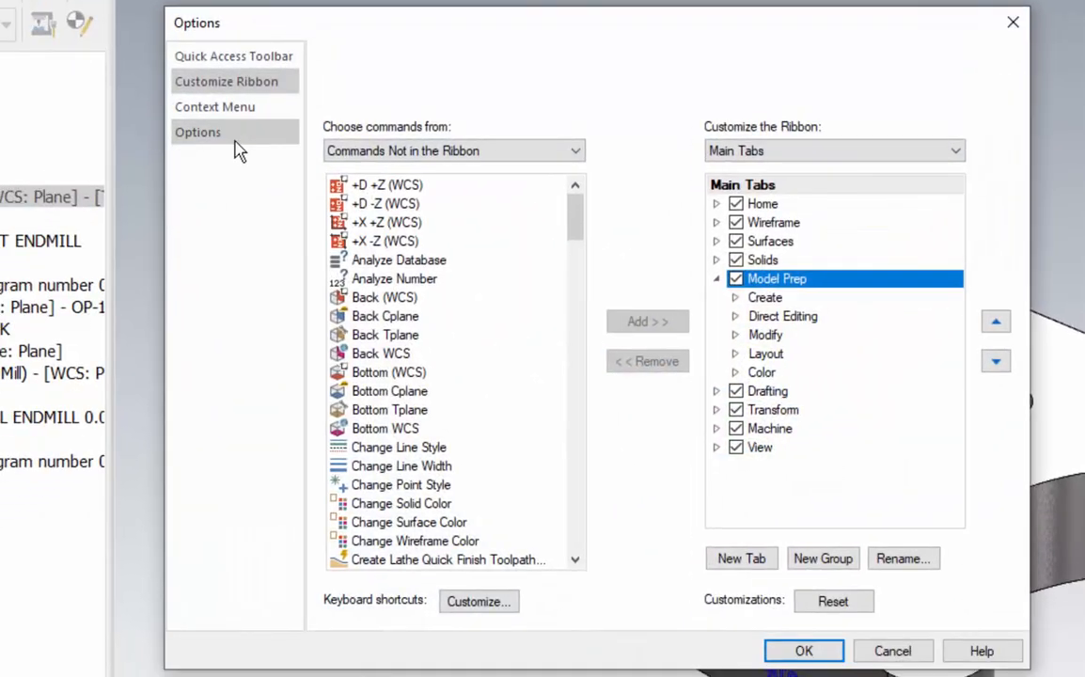
Verify 'Enable ribbon access keys' is checked on the Options page and accept with OK.
left_click(198, 131)
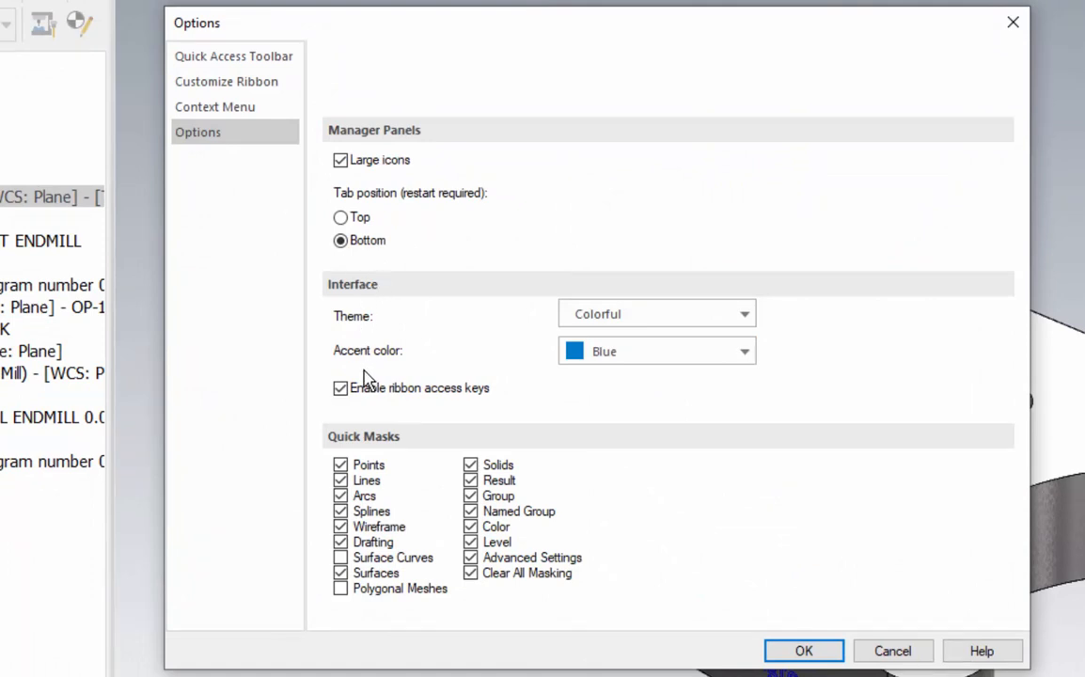
mouse_move(348, 414)
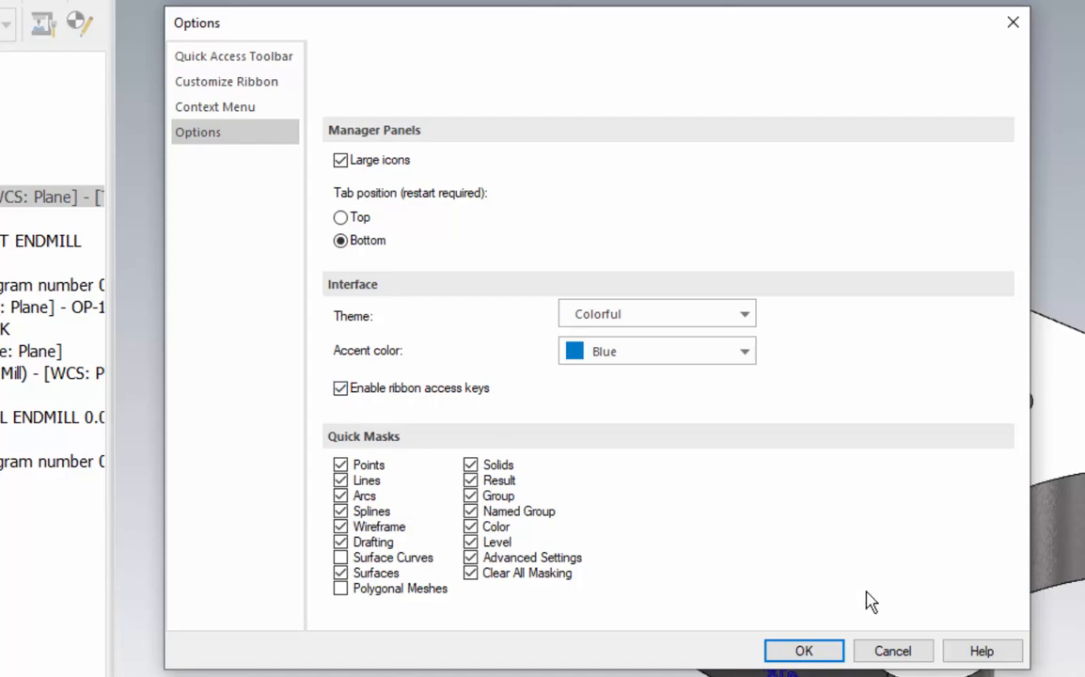
left_click(805, 650)
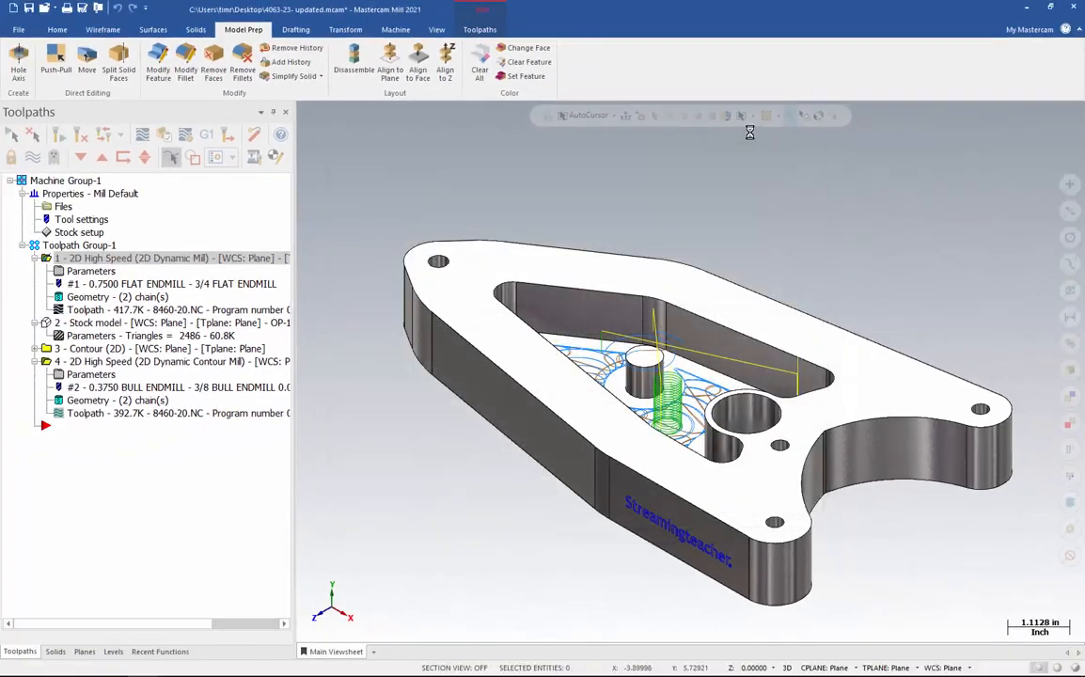